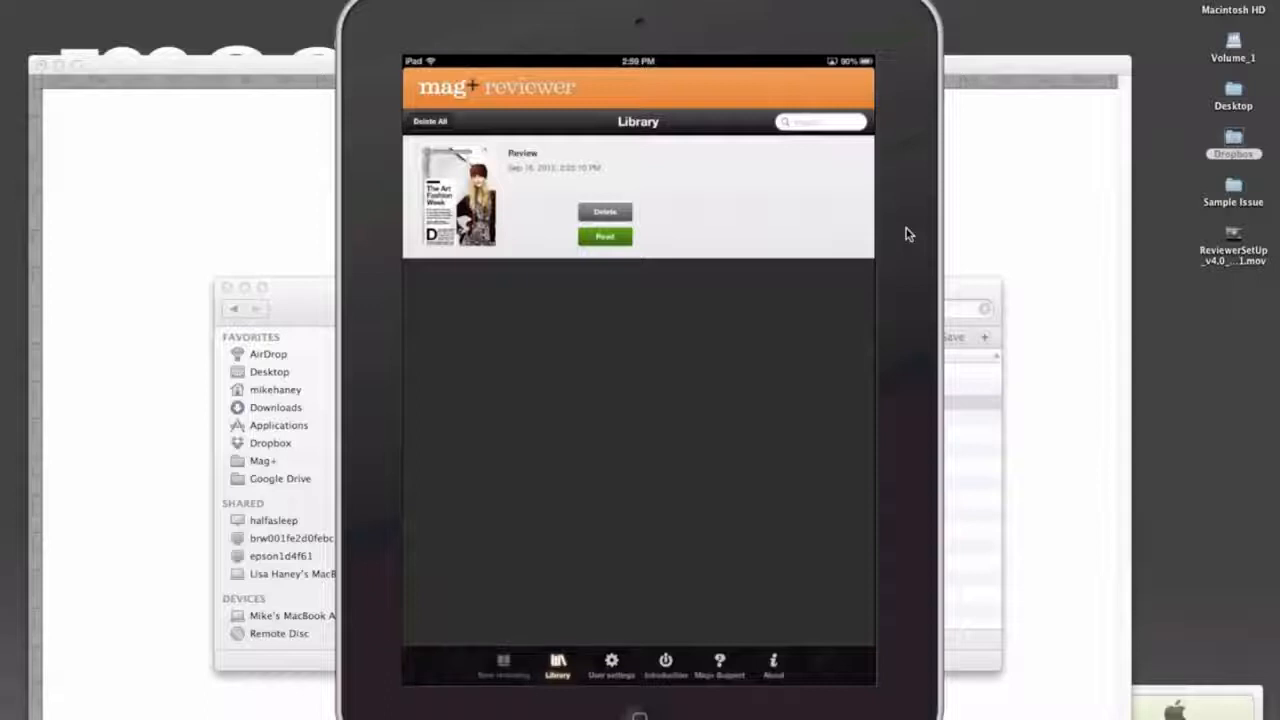
mouse_move(728, 238)
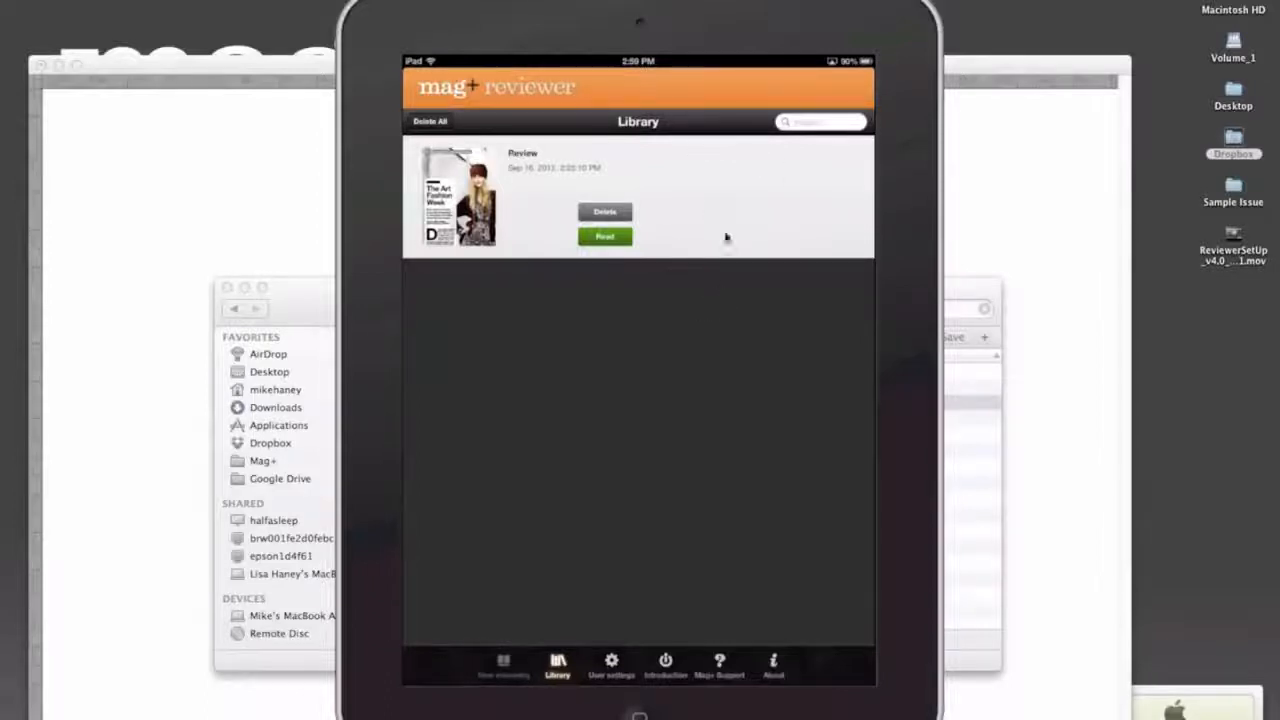
mouse_move(710, 308)
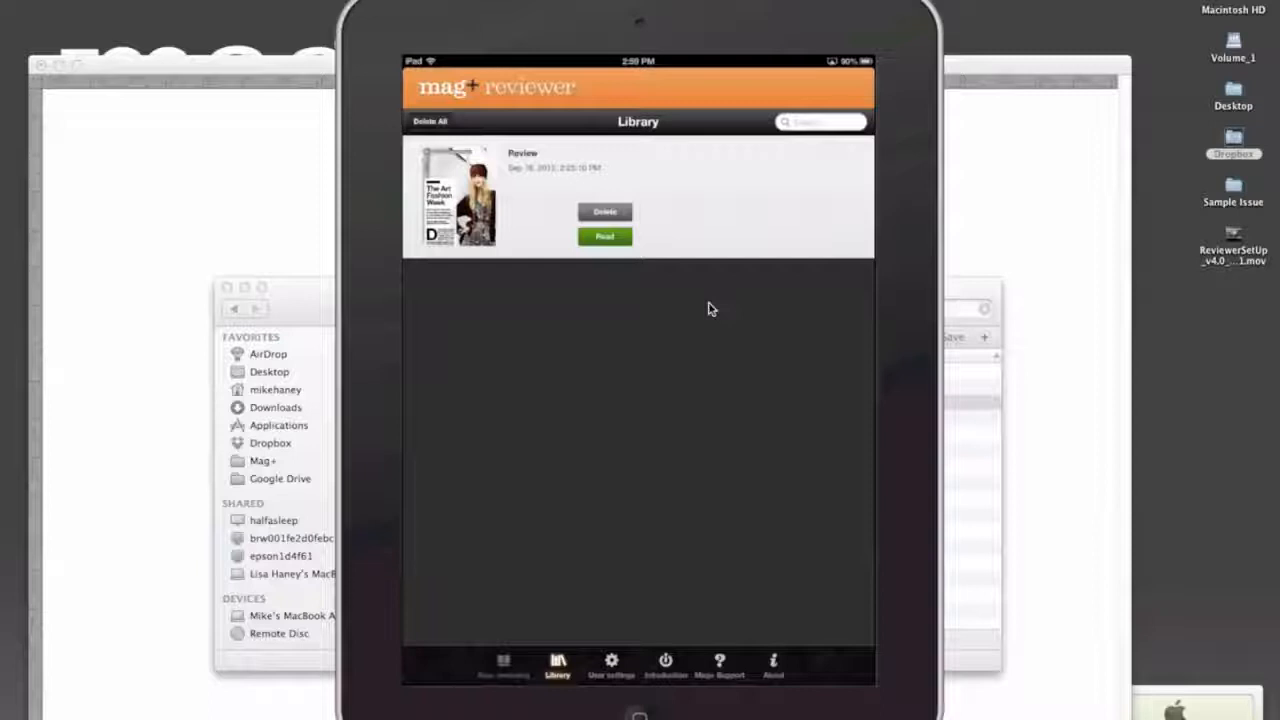
mouse_move(782, 298)
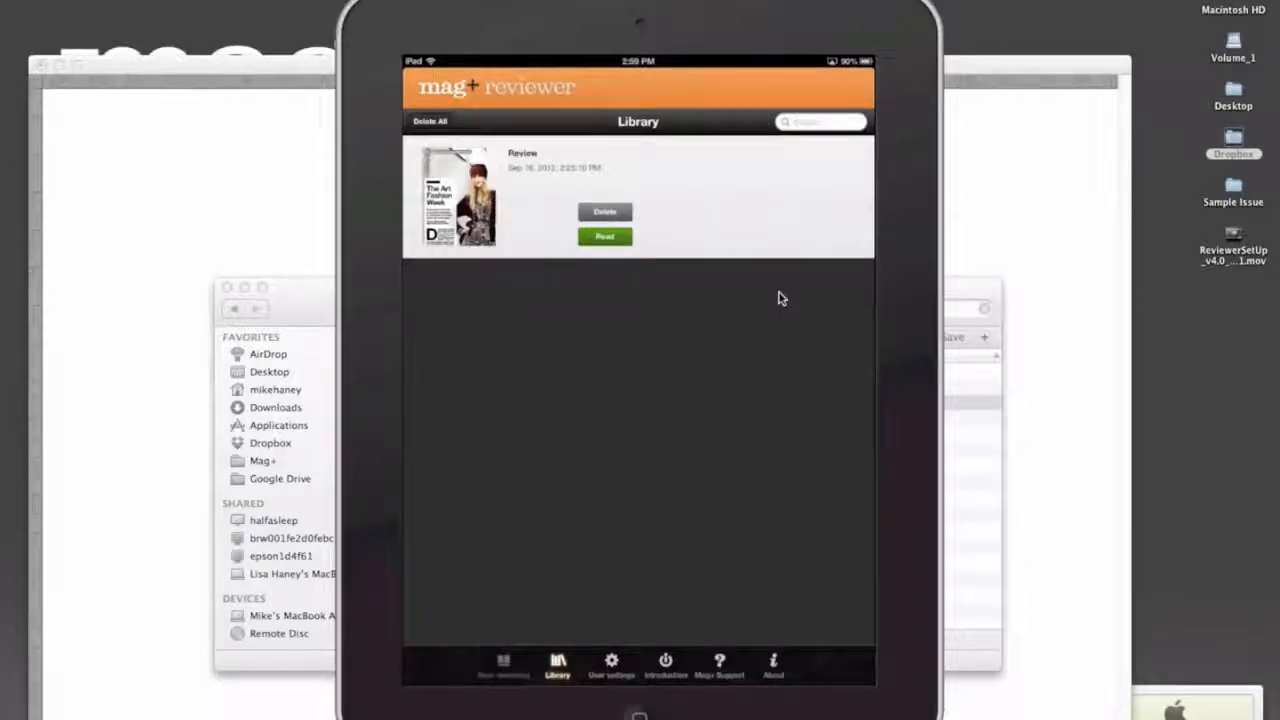
mouse_move(1044, 300)
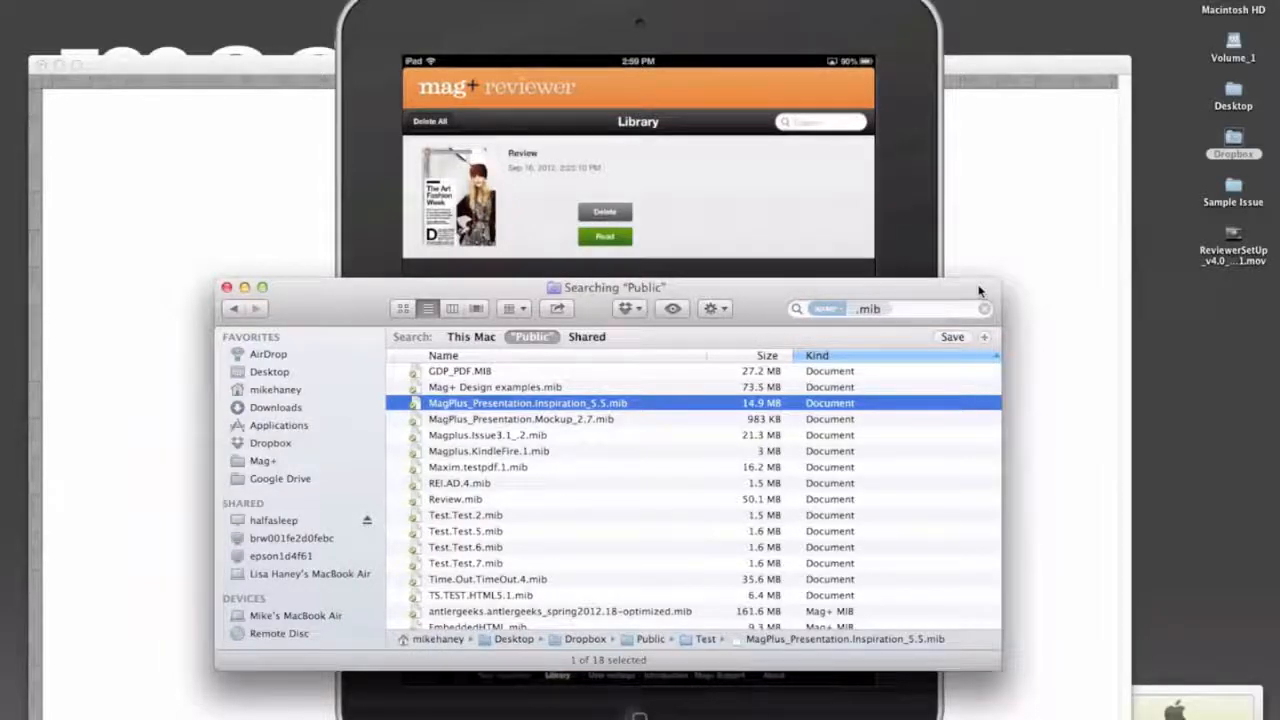
mouse_move(664, 408)
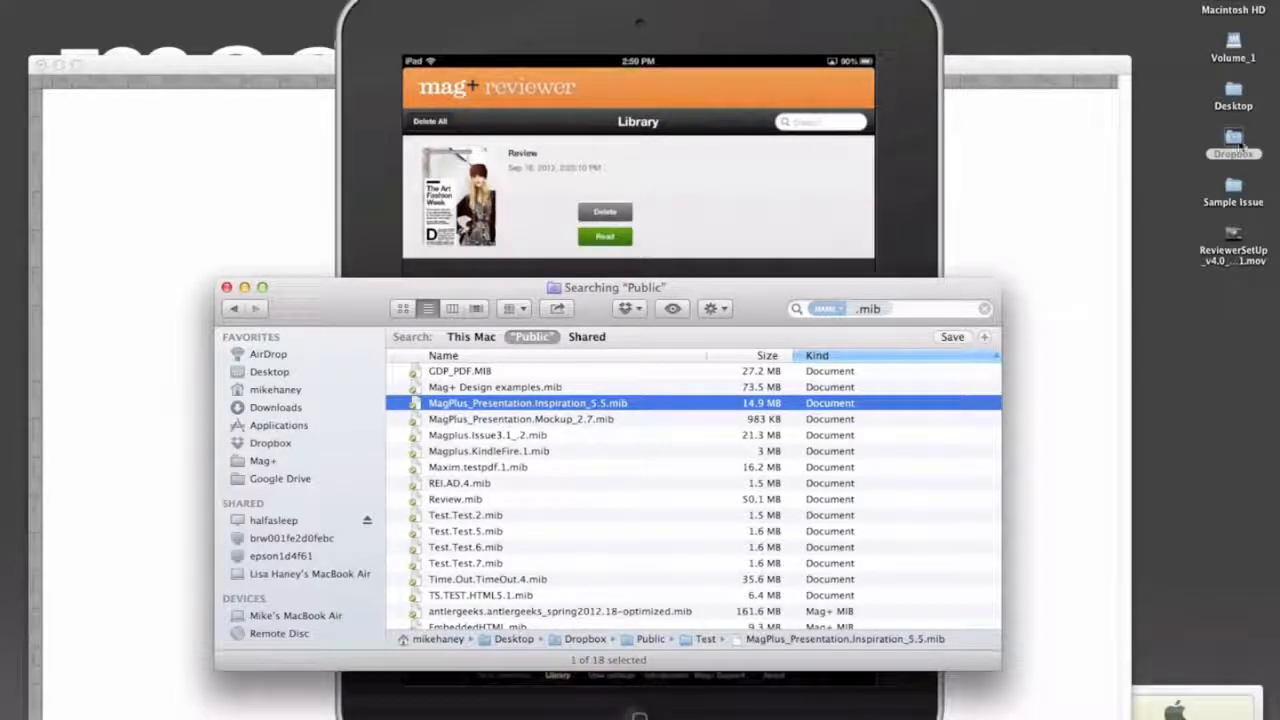
Browse the Dropbox Public folder in Finder and check a MIB issue file's context menu.
left_click(288, 460)
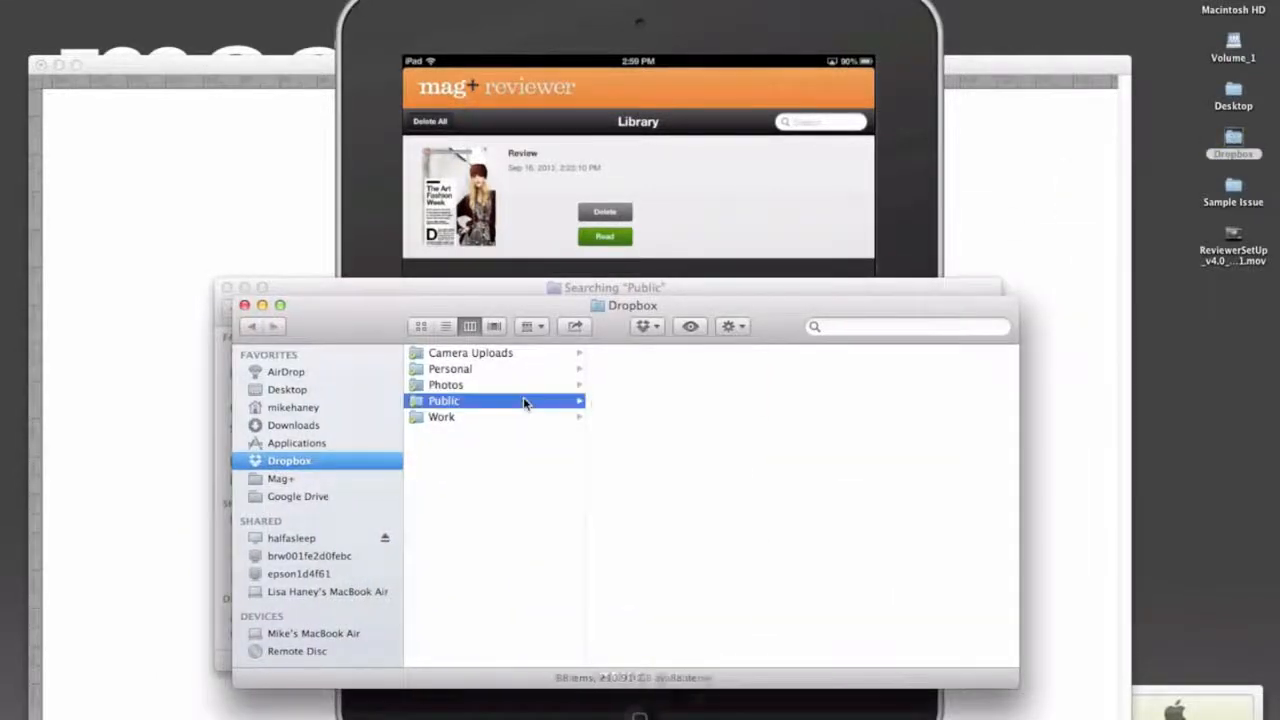
left_click(444, 400)
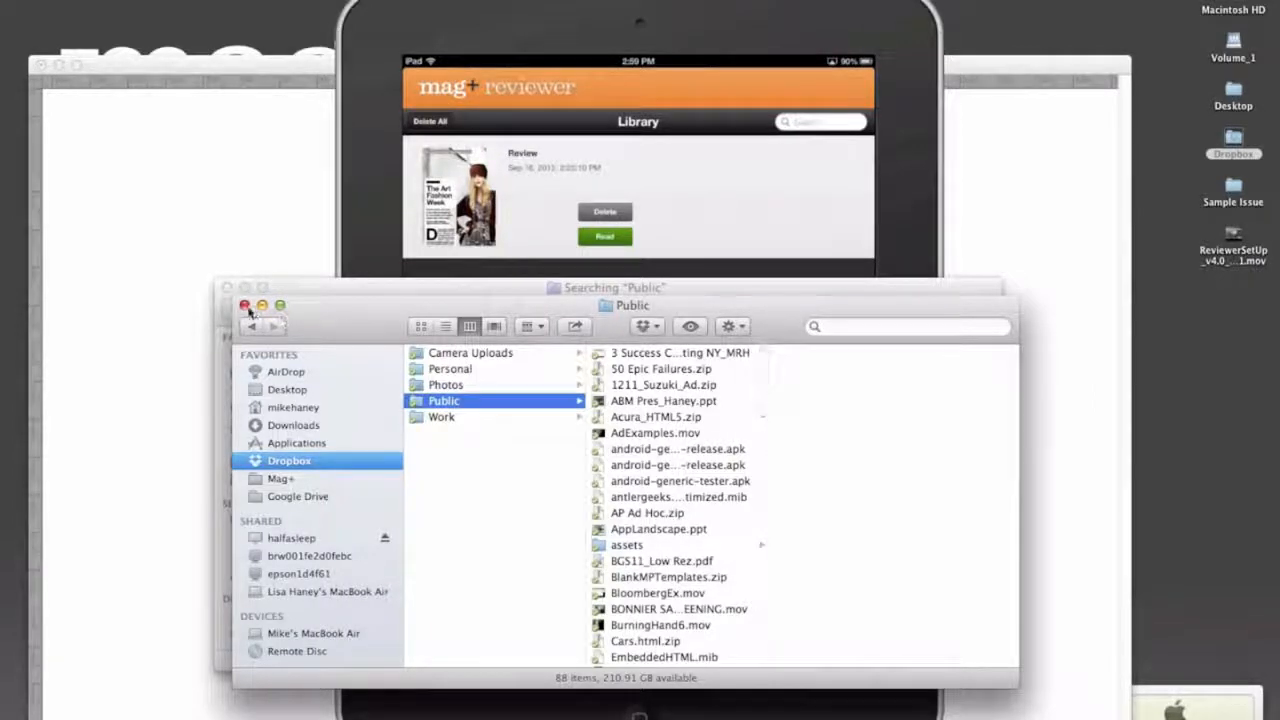
right_click(520, 402)
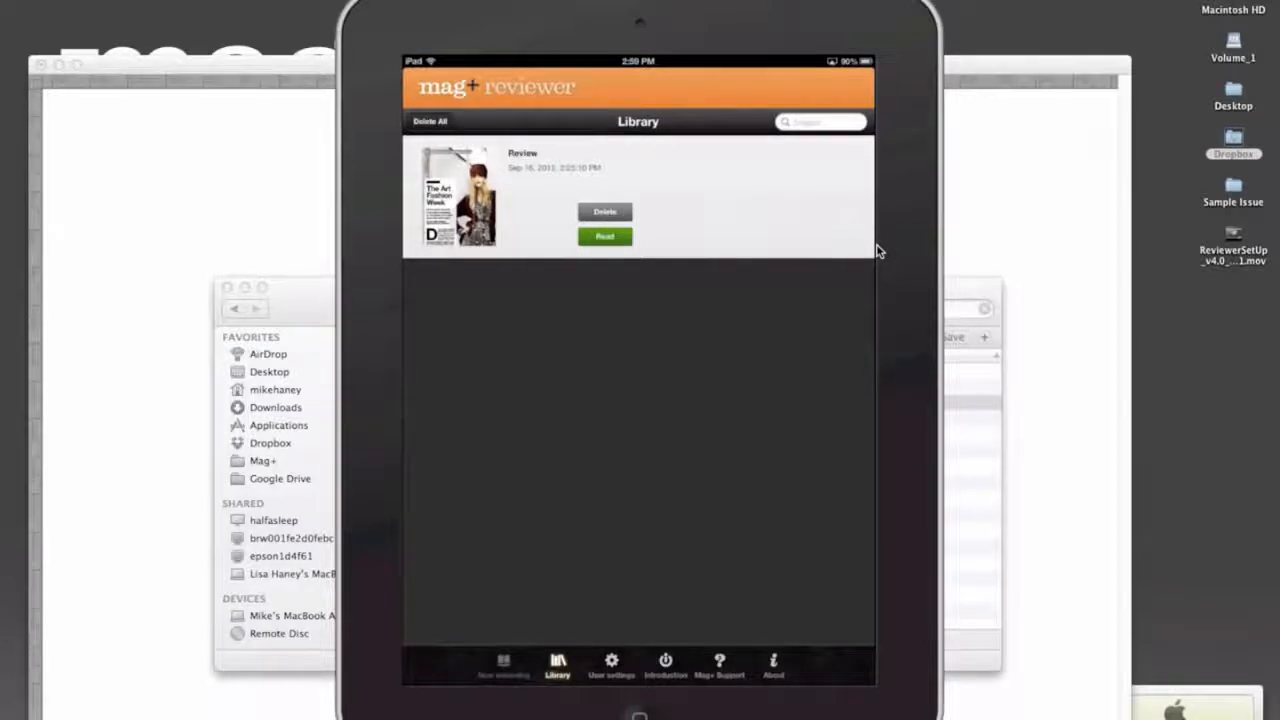
Switch to Mail and view the 'Review this MIB' message with the Dropbox link.
left_click(604, 236)
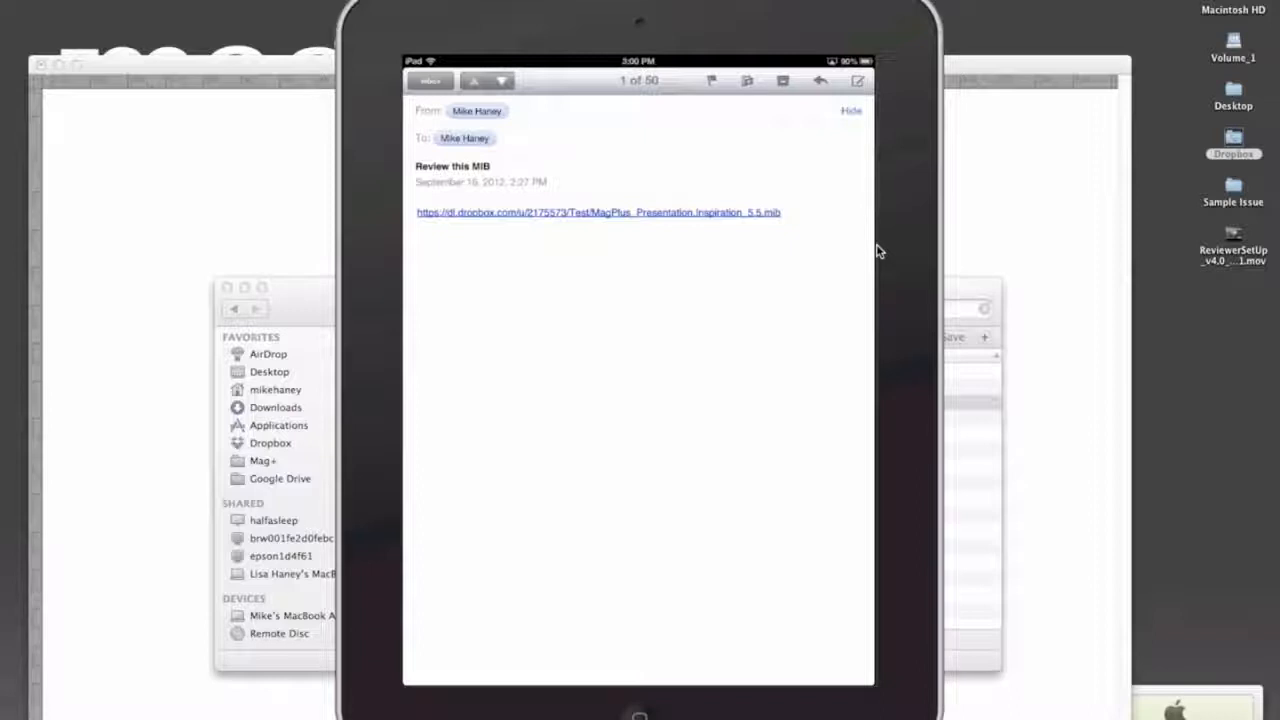
Follow the Dropbox link in Safari and send the Inspiration 5.5 .mib file to Mag+ Reviewer.
left_click(598, 212)
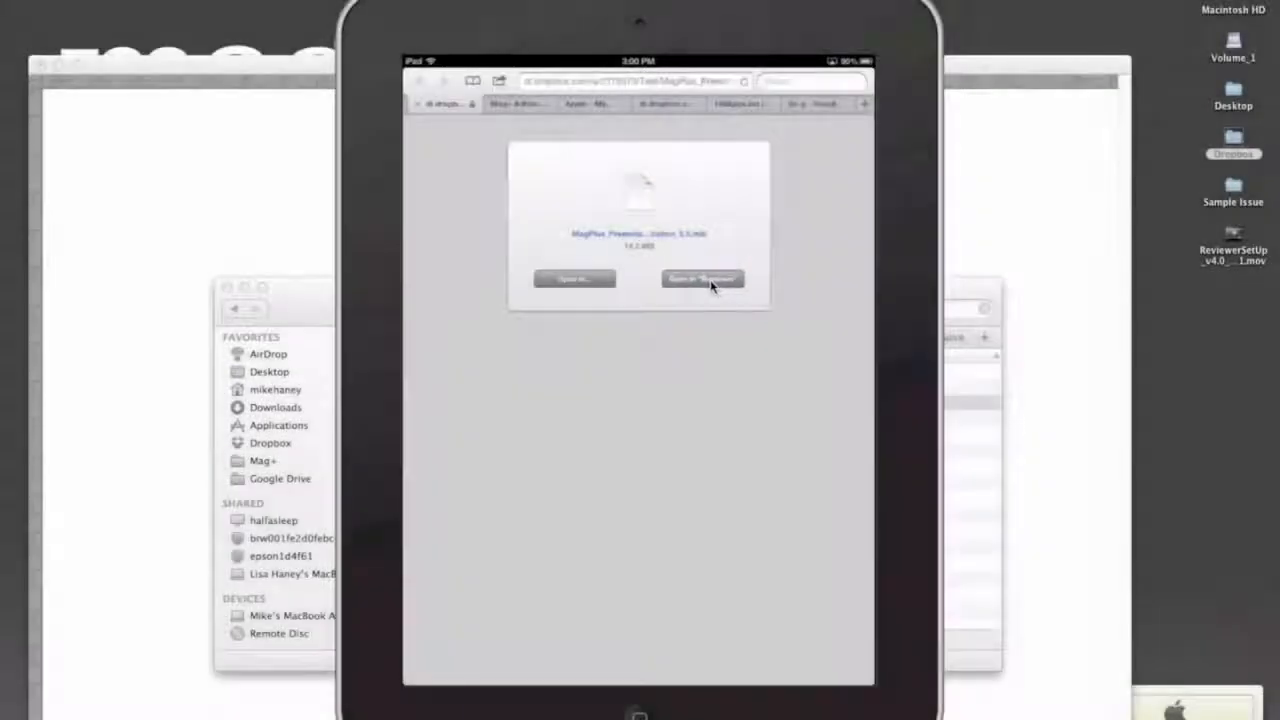
left_click(704, 278)
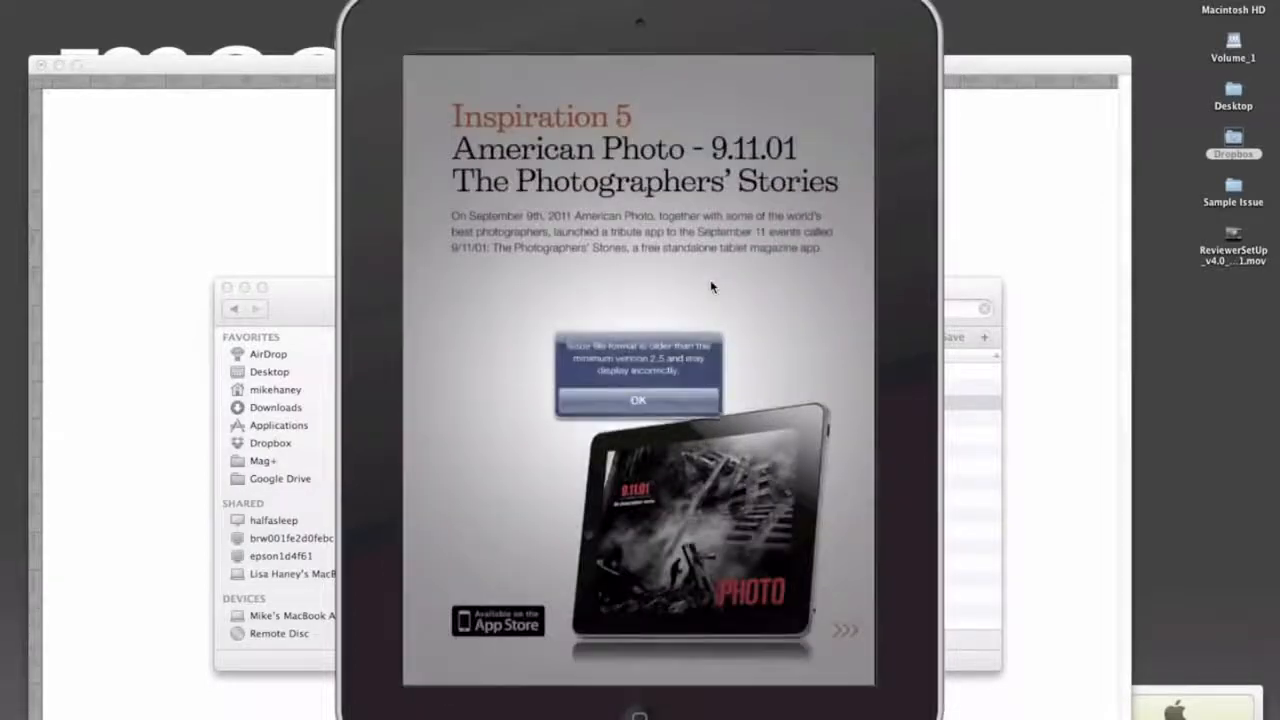
left_click(638, 400)
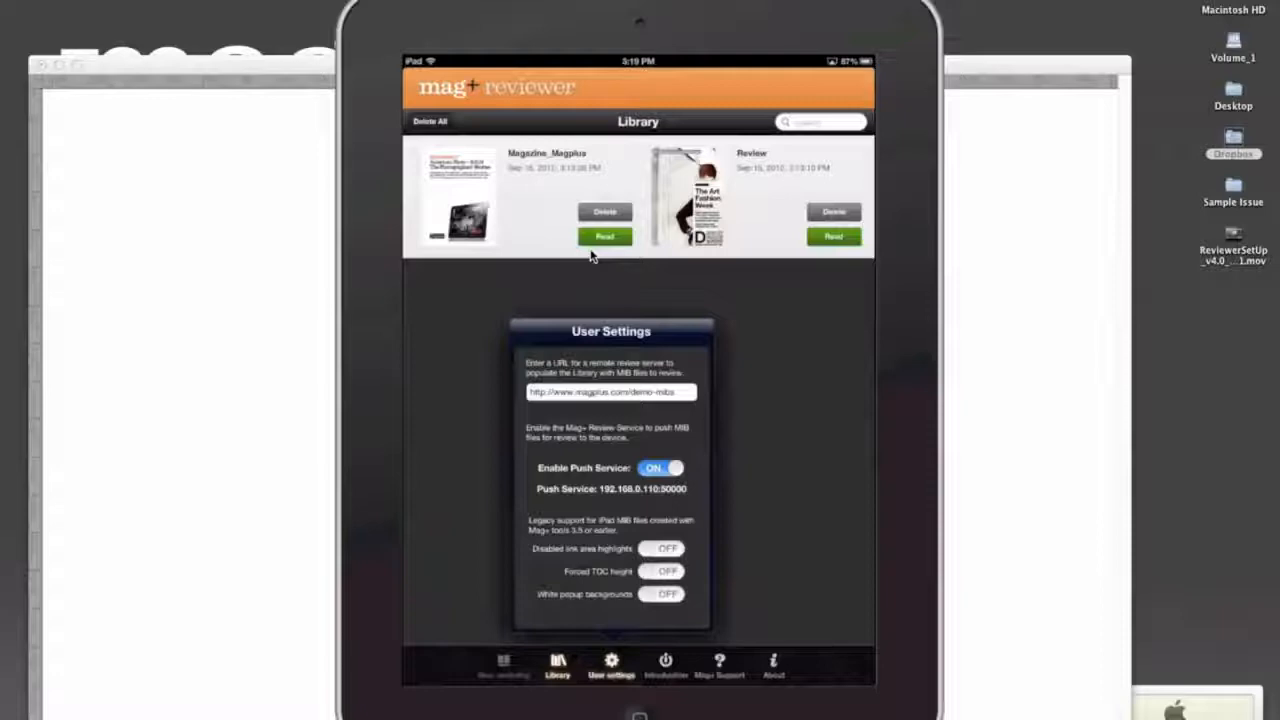
Show User Settings with the remote review server URL over the two-issue library.
left_click(610, 392)
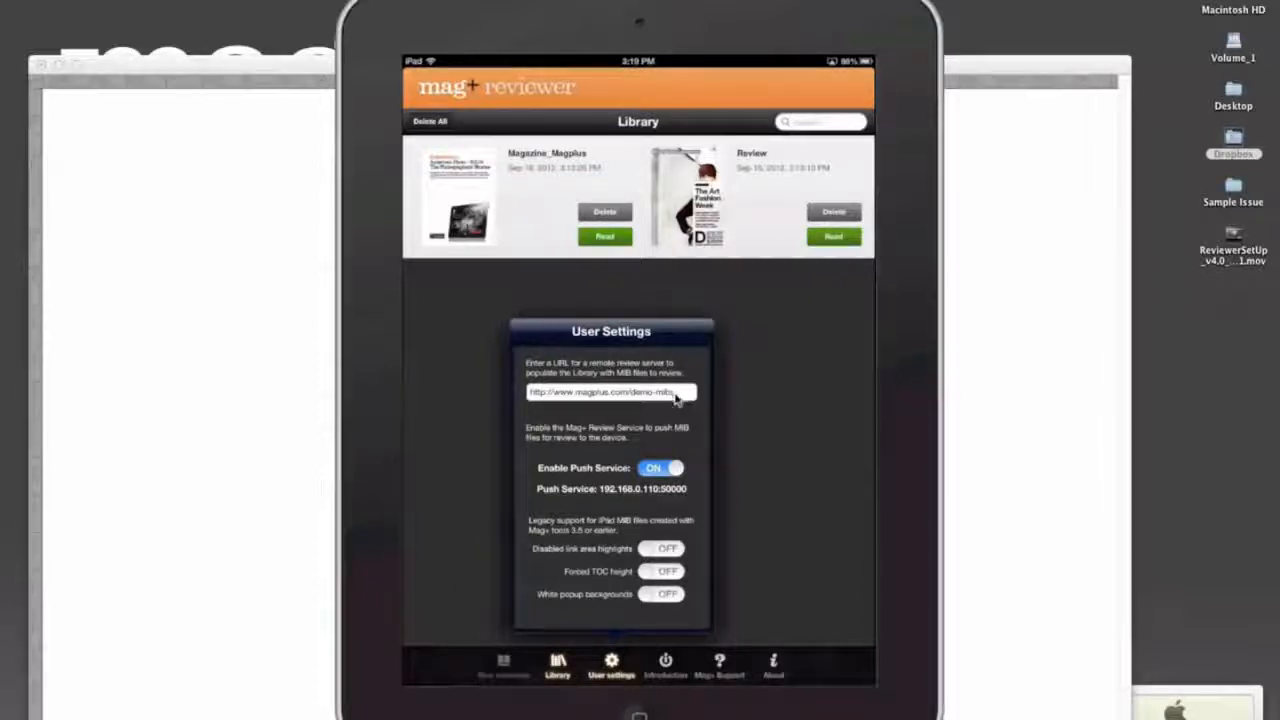
mouse_move(664, 404)
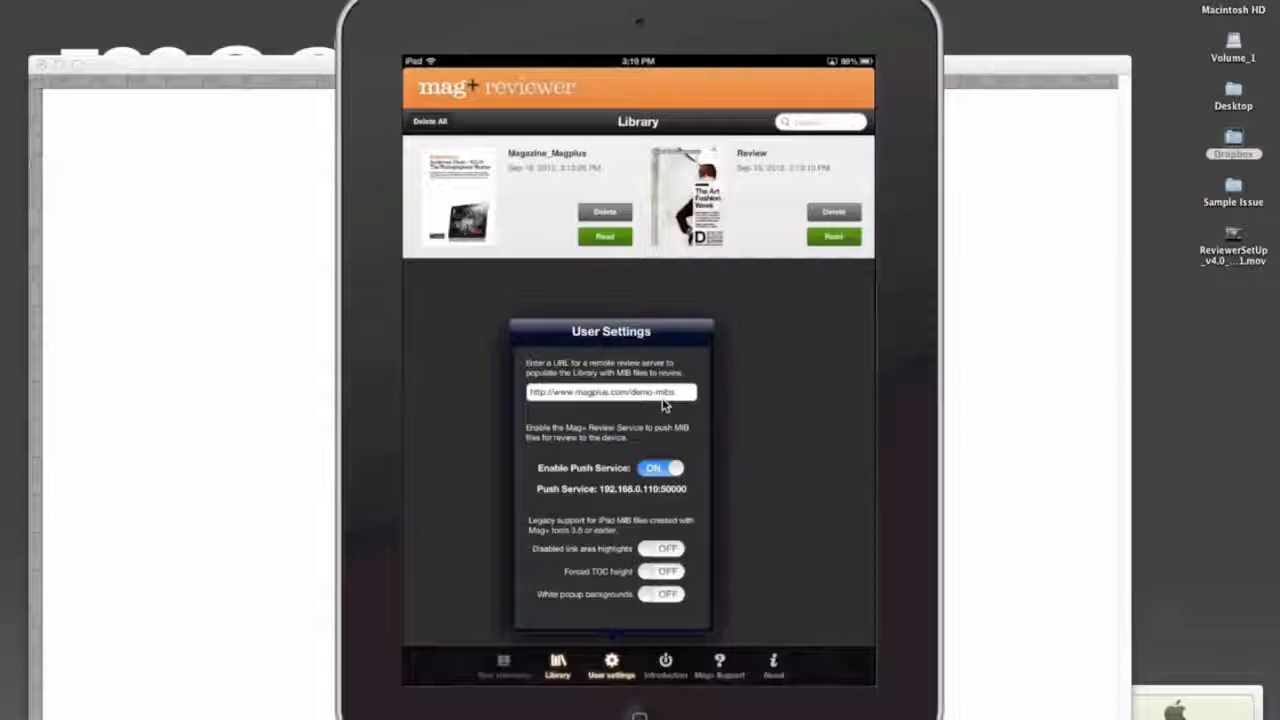